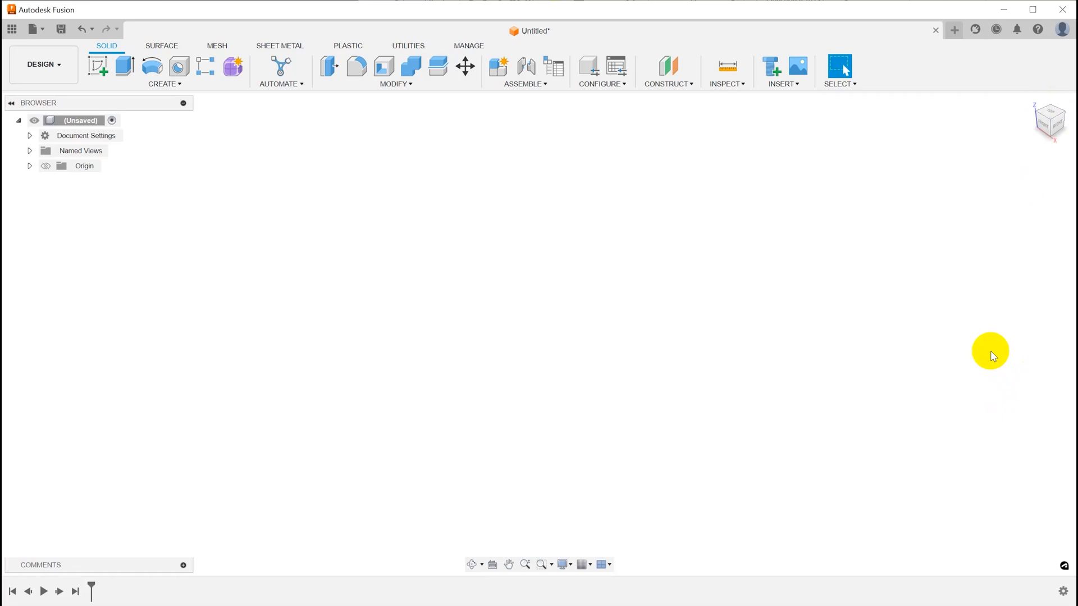
{"action": "mouse_move", "coordinate": [719, 311]}
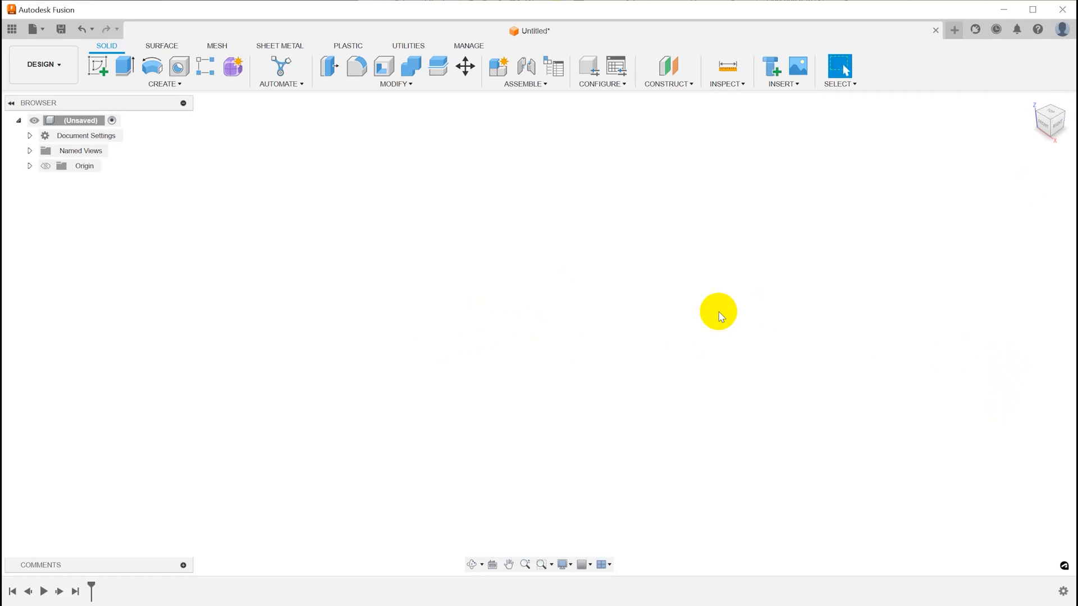
{"action": "mouse_move", "coordinate": [98, 65]}
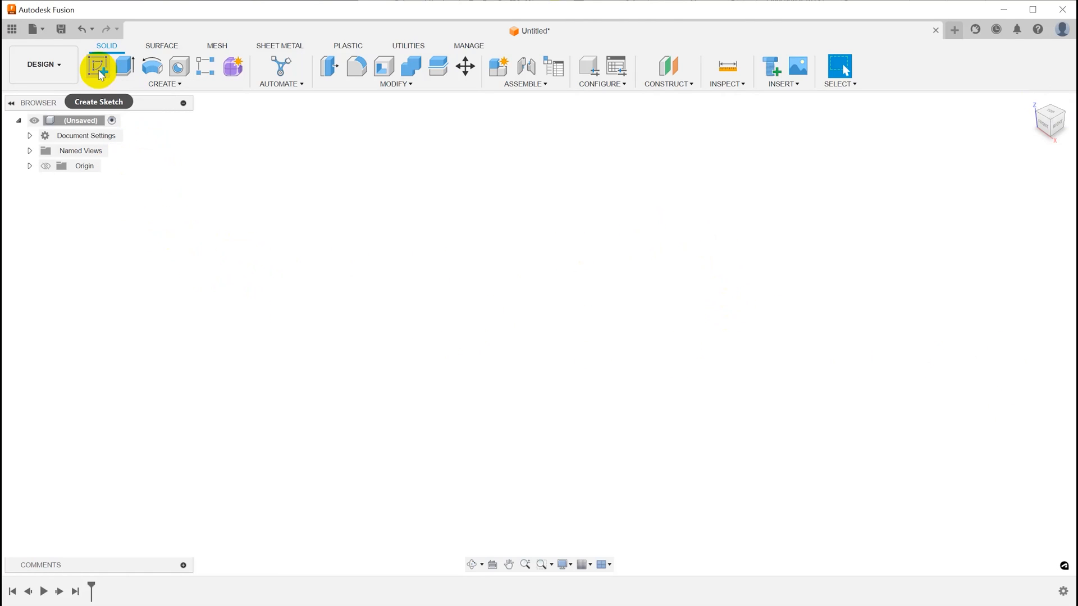
- Create a new sketch on the right-side vertical origin plane of the empty design
{"action": "left_click", "coordinate": [98, 65]}
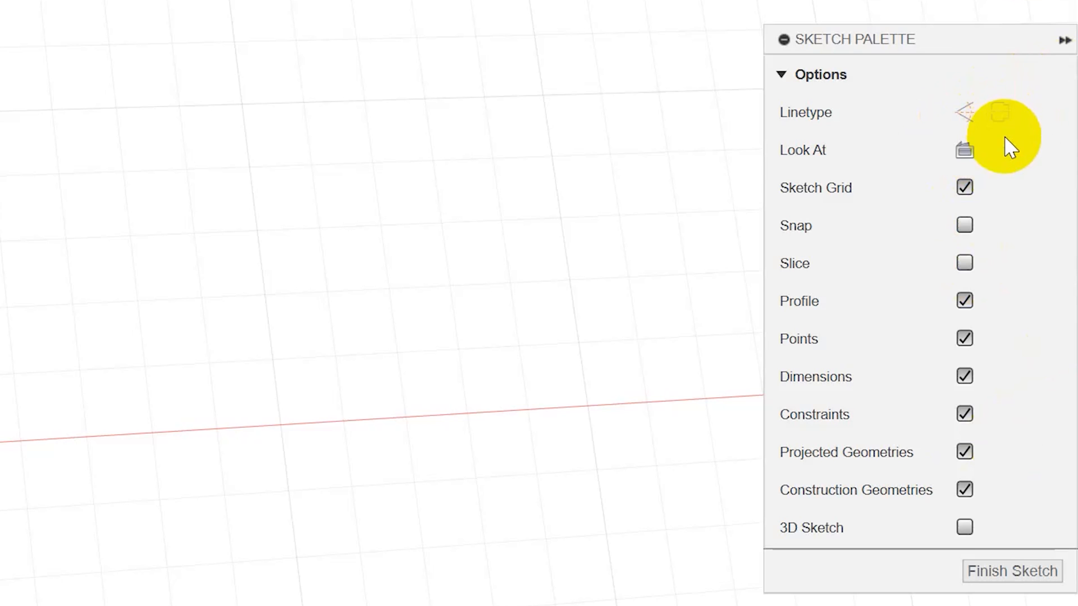
{"action": "mouse_move", "coordinate": [1000, 112]}
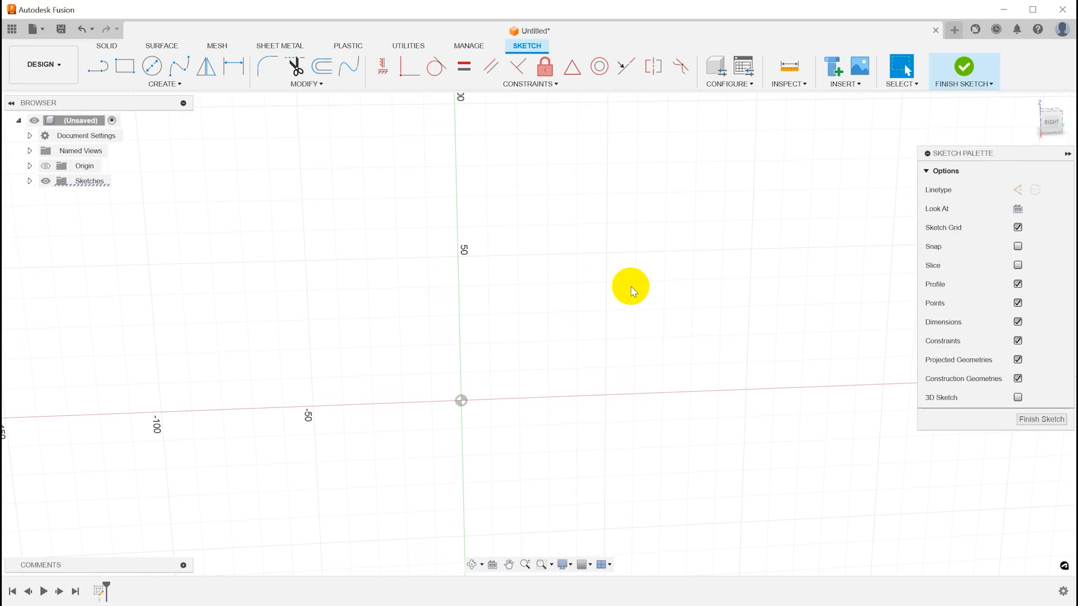
- Draw a vertical centre line from the origin and the closed L-shaped cup profile beside it
{"action": "left_click", "coordinate": [97, 66]}
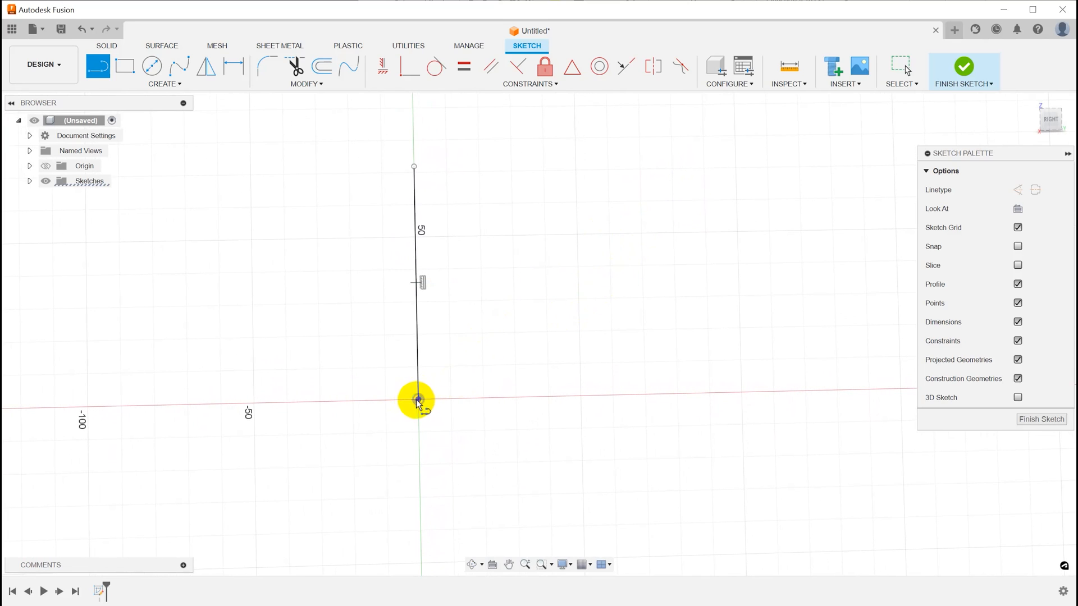
{"action": "left_click_drag", "start_coordinate": [417, 401], "coordinate": [601, 206]}
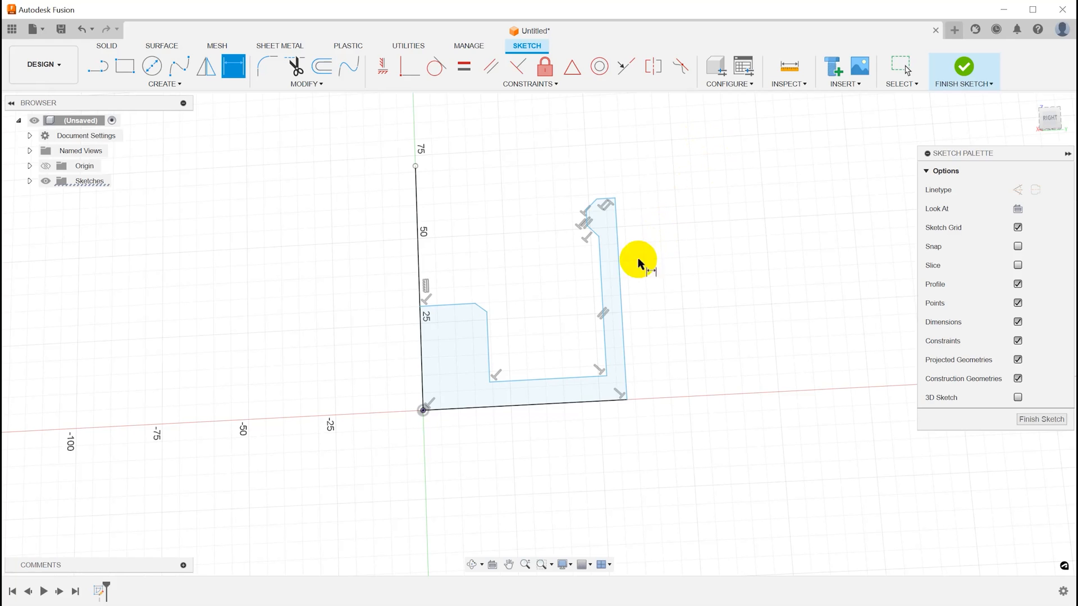
- Dimension the profile's base line to (30/2) mm
{"action": "left_click", "coordinate": [419, 268]}
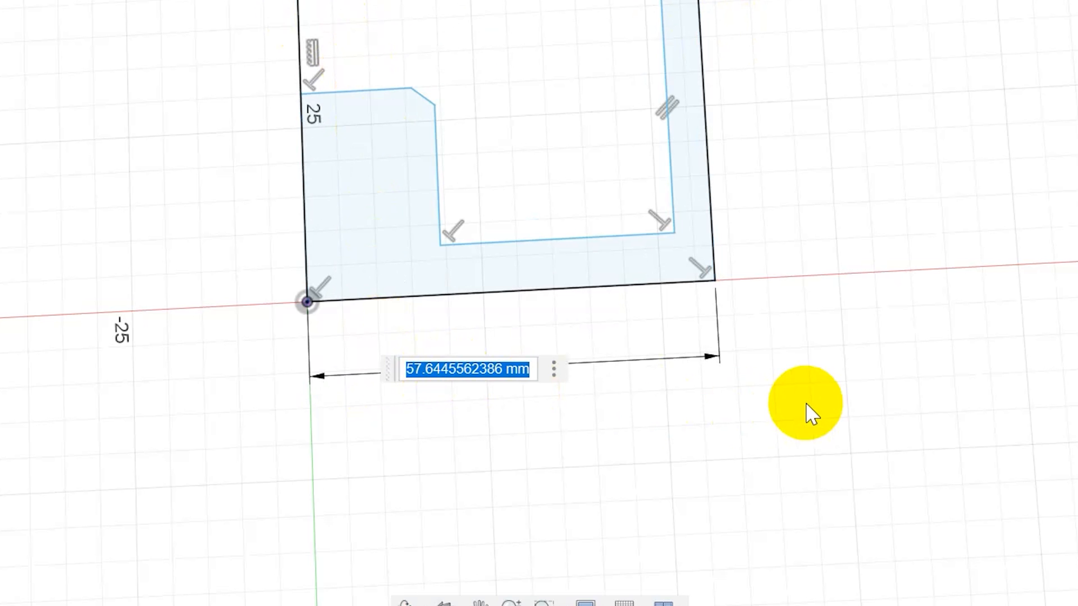
{"action": "type", "text": "30 / 2 ) * 1 mm"}
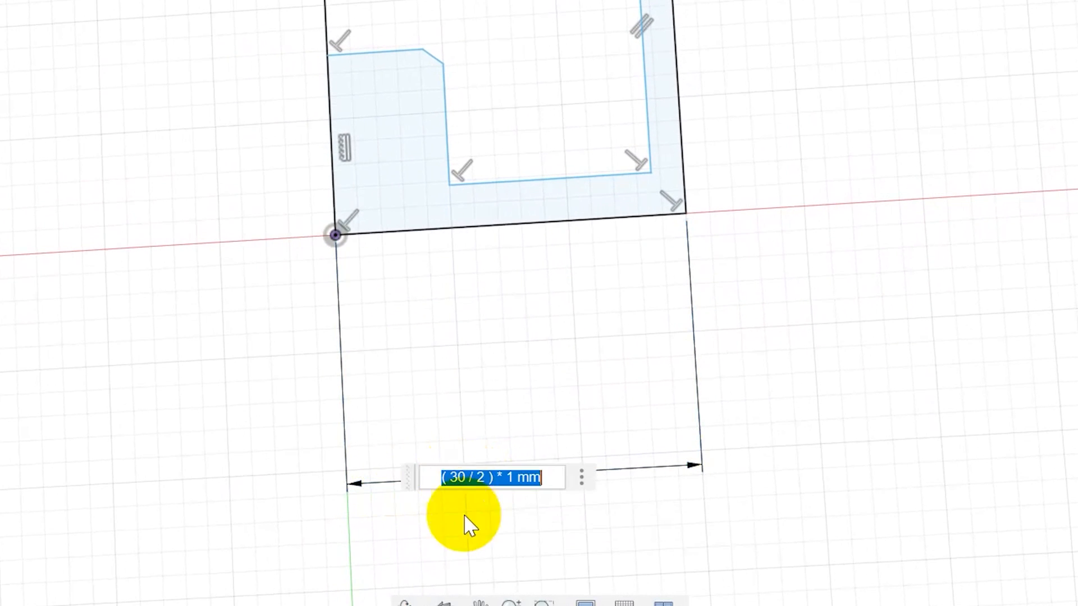
{"action": "mouse_move", "coordinate": [927, 467]}
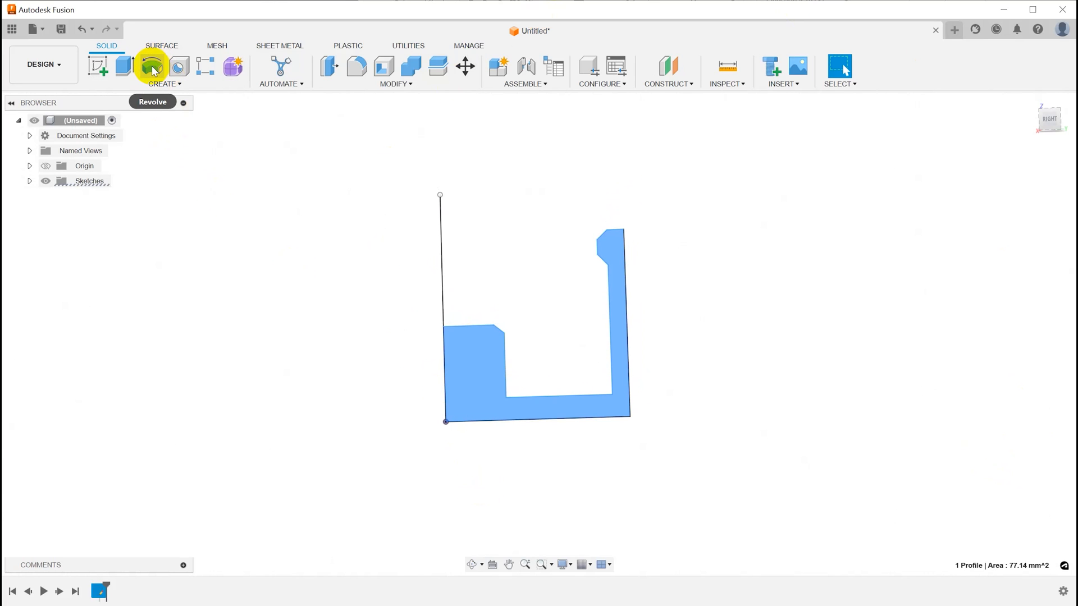
- Revolve the profile 360° around the centre line into a cup body, then start a new design
{"action": "left_click", "coordinate": [152, 65]}
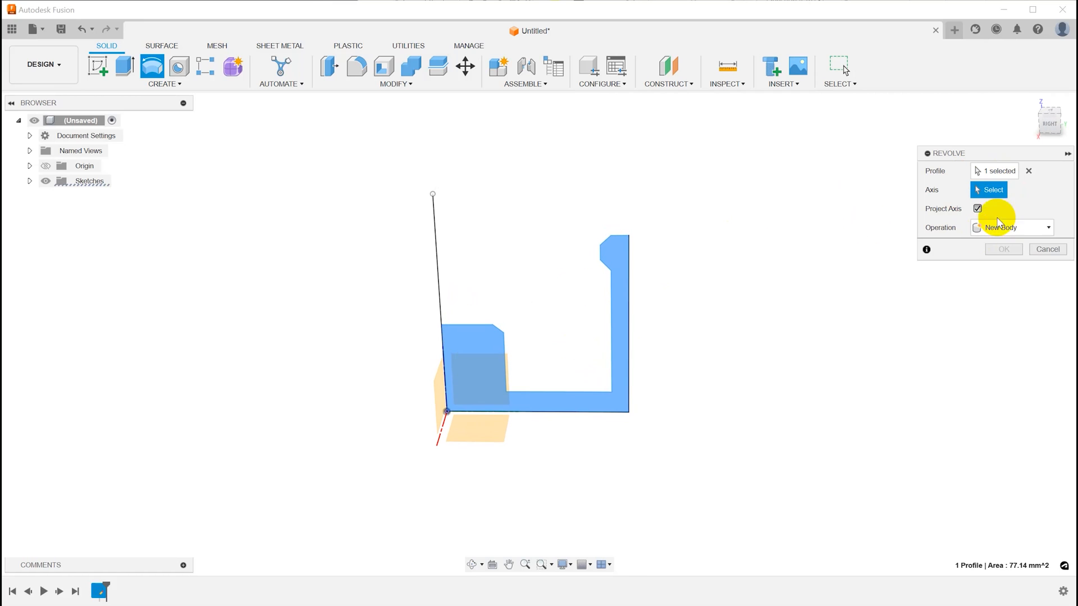
{"action": "mouse_move", "coordinate": [485, 152]}
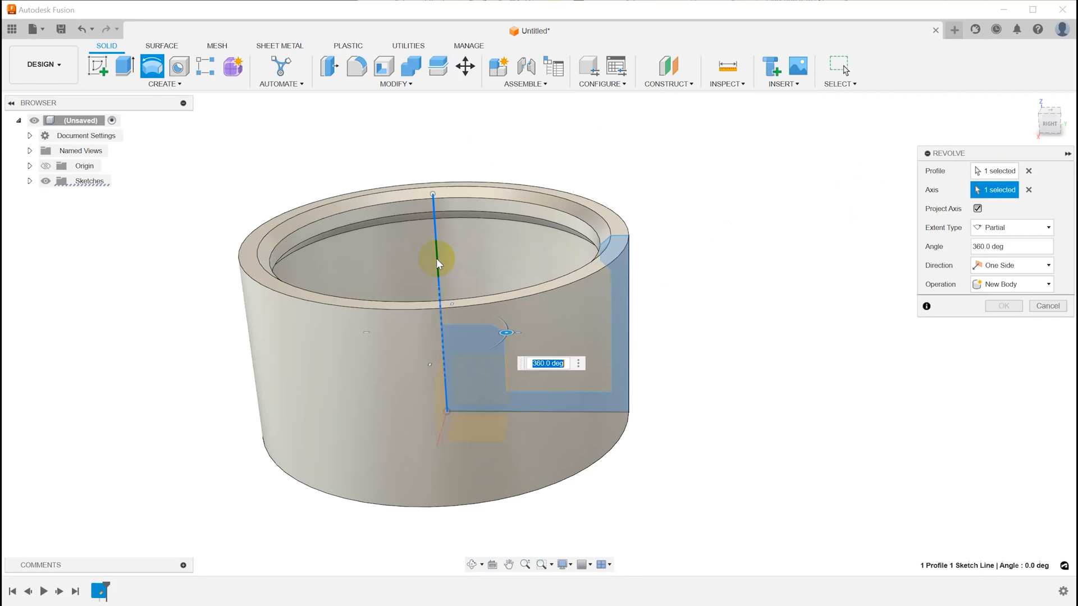
{"action": "left_click", "coordinate": [1003, 306]}
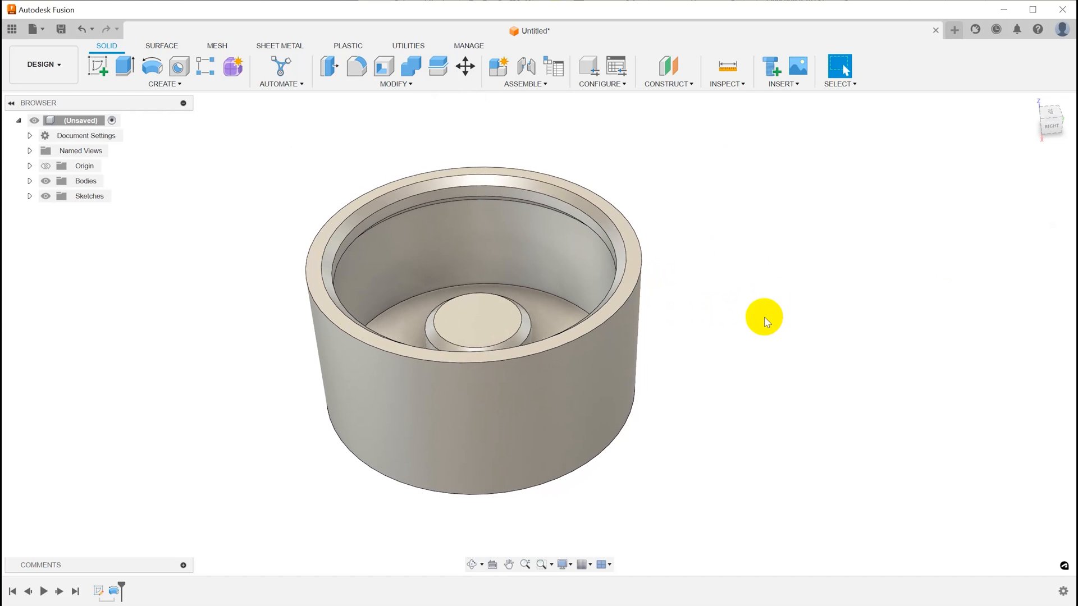
{"action": "left_click", "coordinate": [953, 30]}
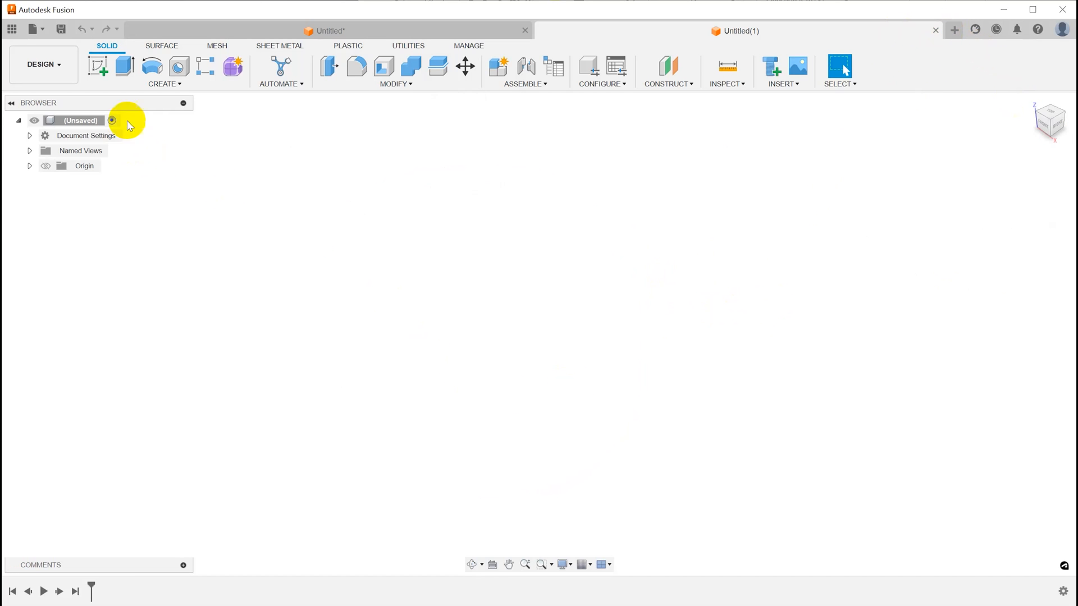
- Sketch a vertical centre line and a closed cup cross-section on the right plane
{"action": "left_click", "coordinate": [97, 66]}
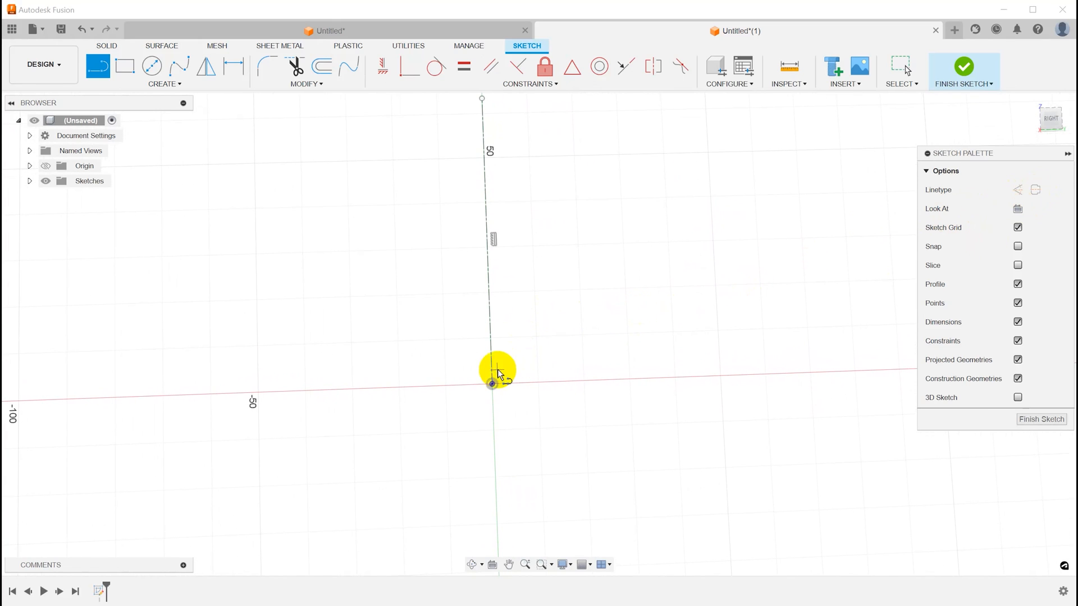
{"action": "left_click_drag", "start_coordinate": [491, 382], "coordinate": [708, 210]}
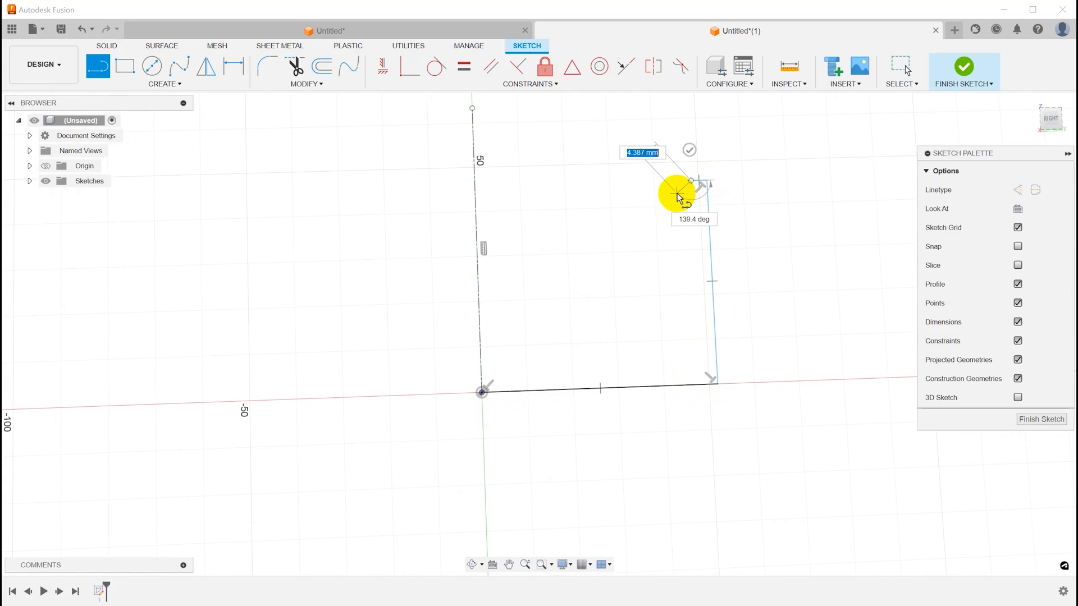
{"action": "left_click_drag", "start_coordinate": [676, 196], "coordinate": [687, 334]}
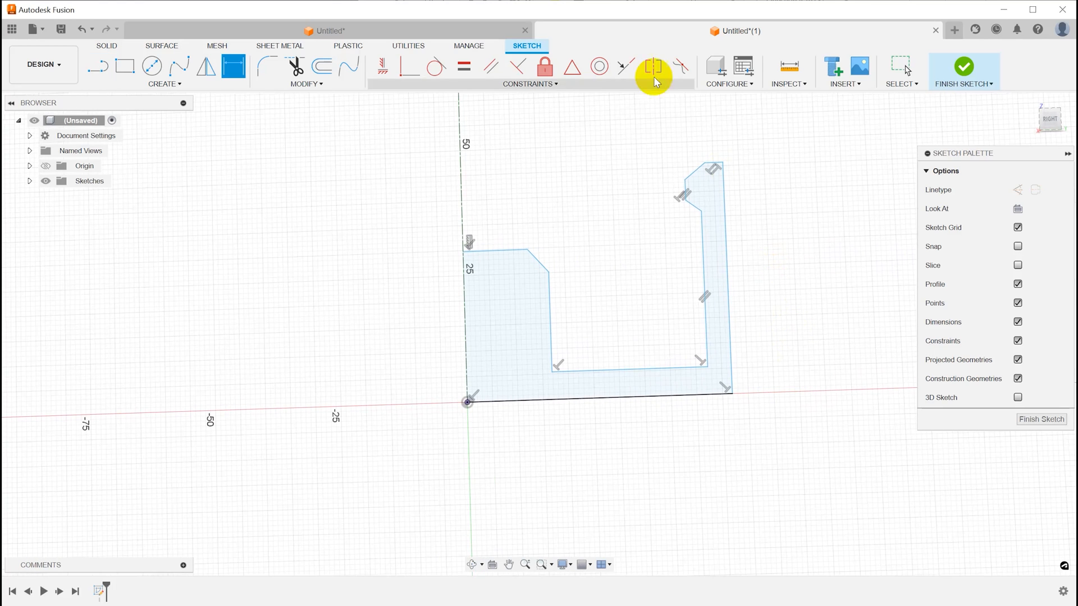
{"action": "left_click", "coordinate": [466, 323]}
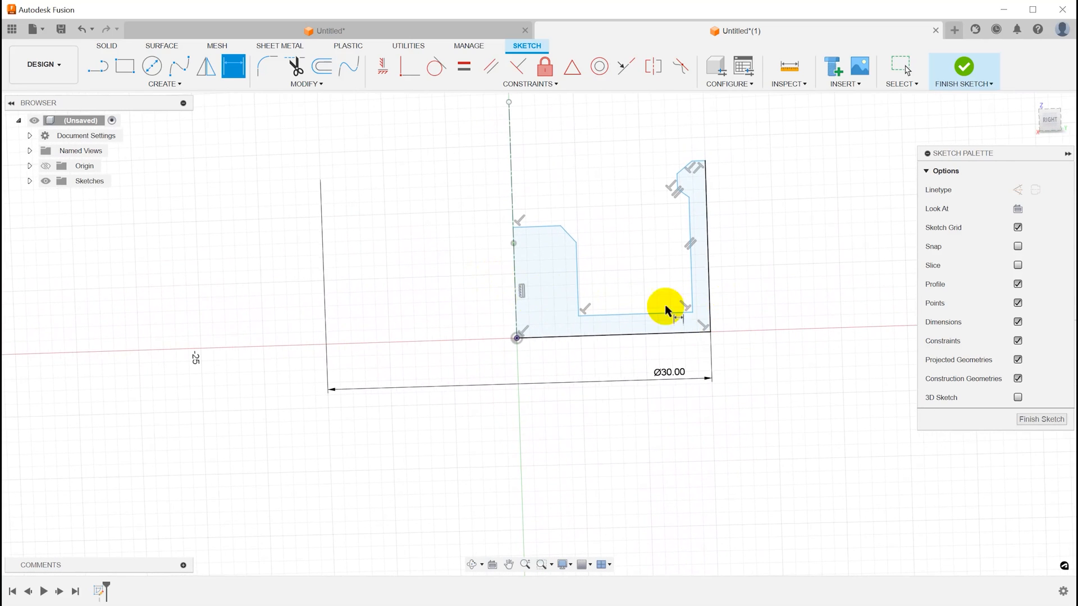
{"action": "mouse_move", "coordinate": [624, 214]}
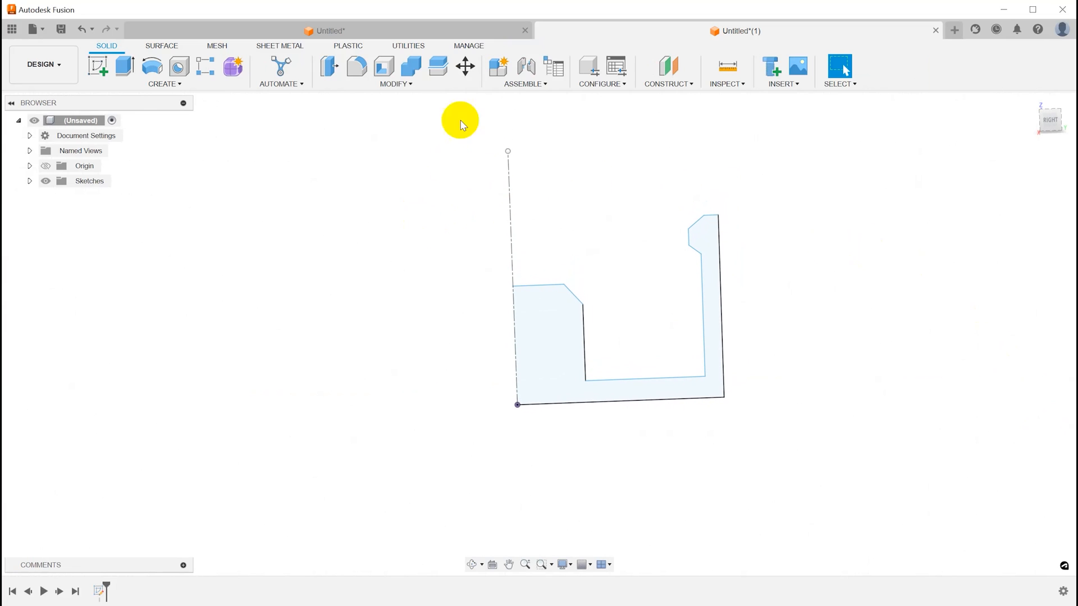
- Revolve the second profile into a cup body and open a sketch on its base face
{"action": "left_click", "coordinate": [560, 336]}
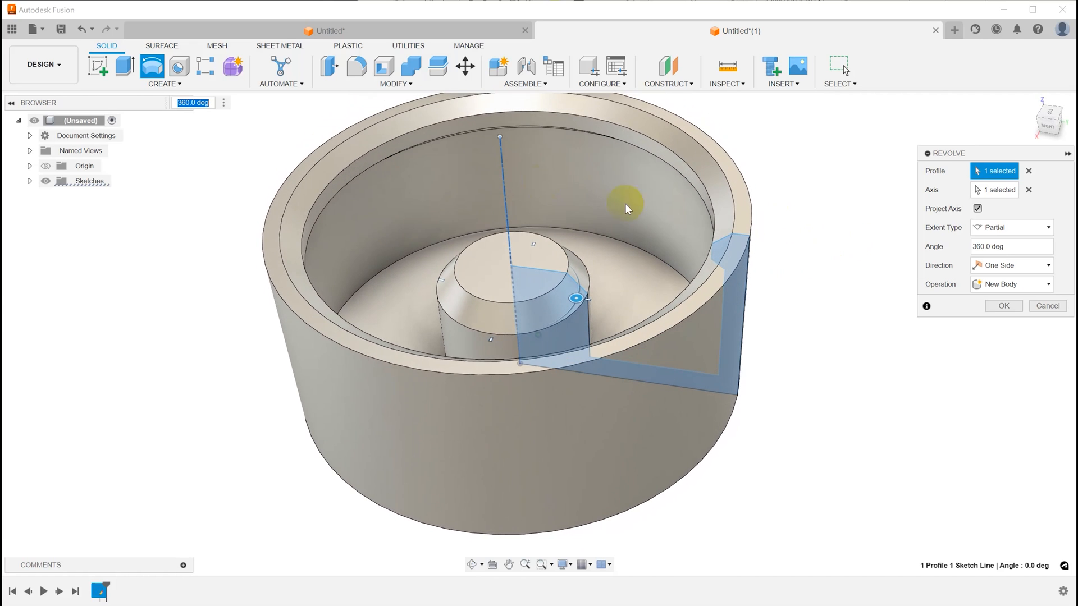
{"action": "left_click", "coordinate": [1001, 306]}
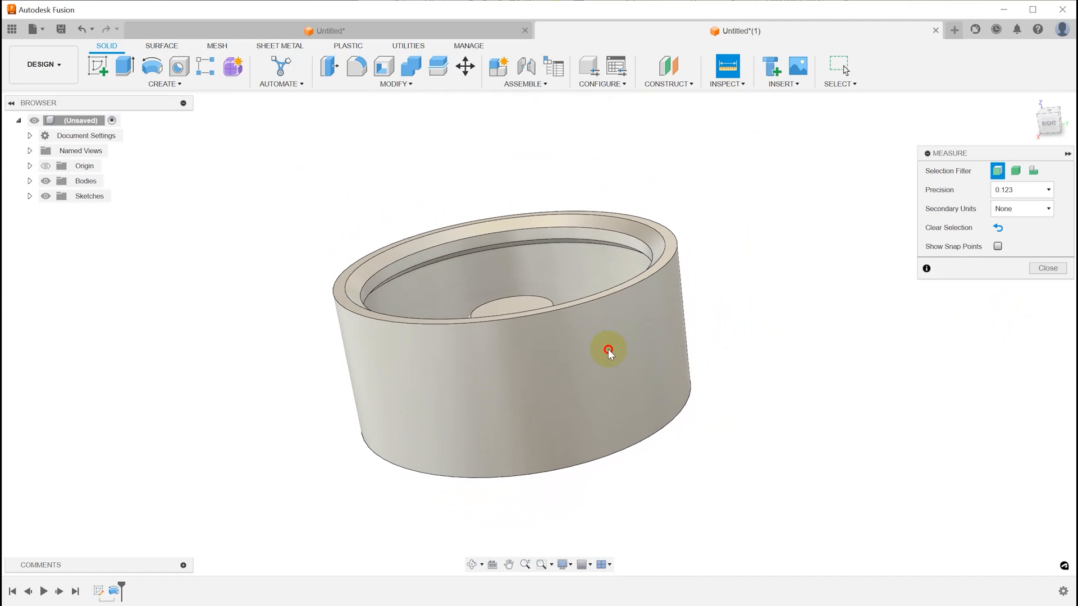
{"action": "left_click", "coordinate": [607, 350]}
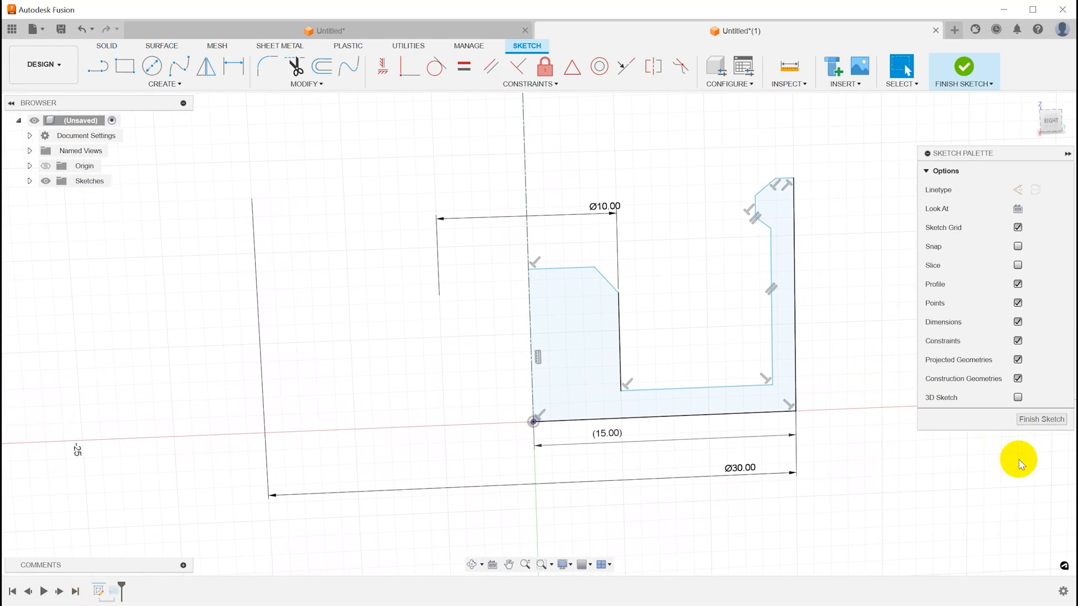
{"action": "left_click", "coordinate": [963, 68]}
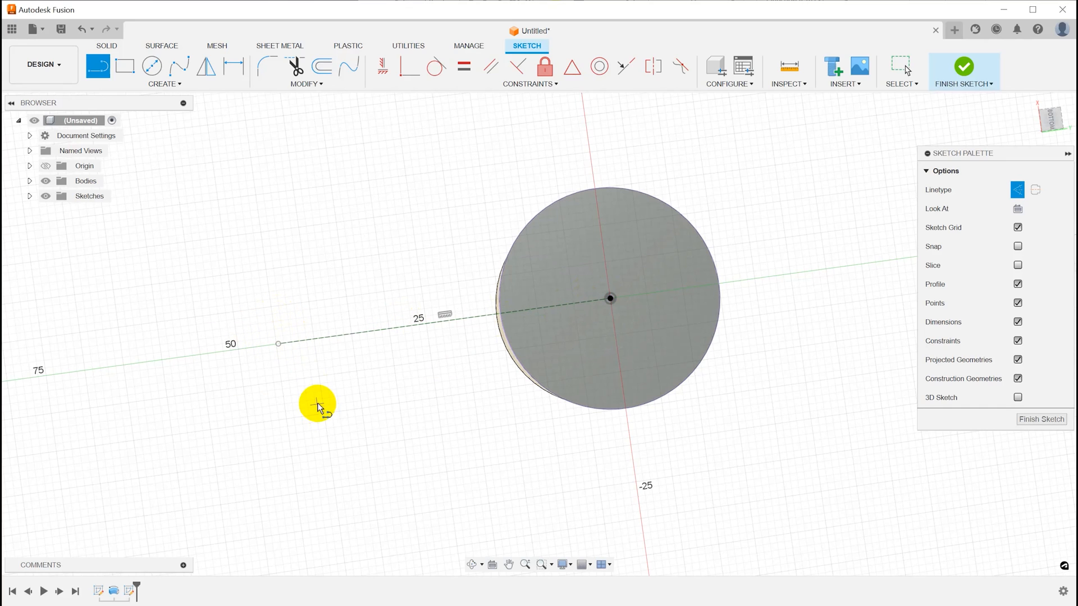
- Draw two concentric Center Diameter circles centred at the 50 mm point on the axis
{"action": "left_click", "coordinate": [152, 65]}
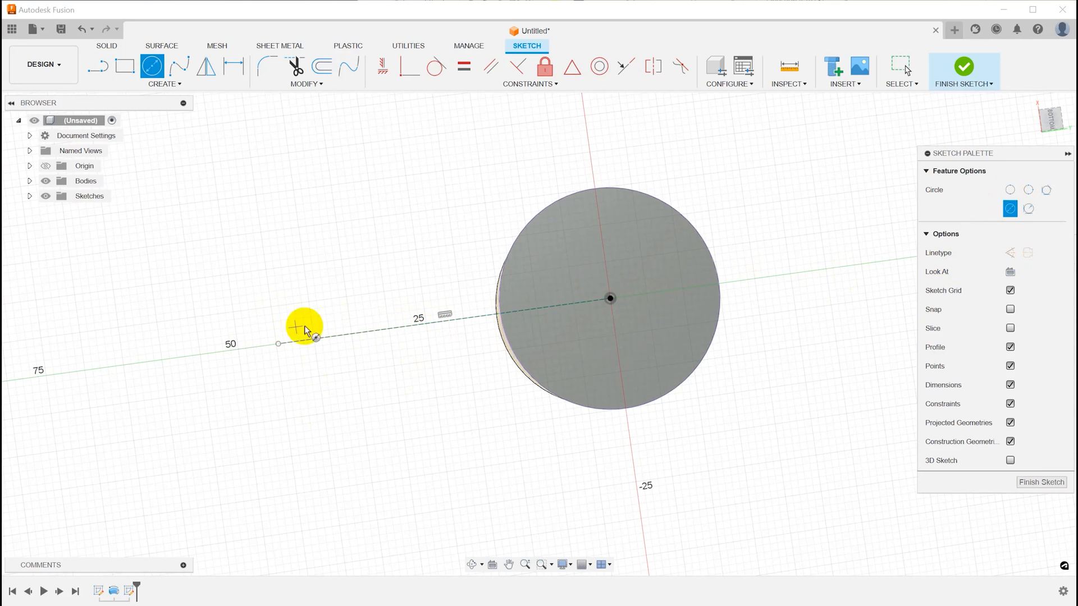
{"action": "left_click_drag", "start_coordinate": [303, 325], "coordinate": [301, 371]}
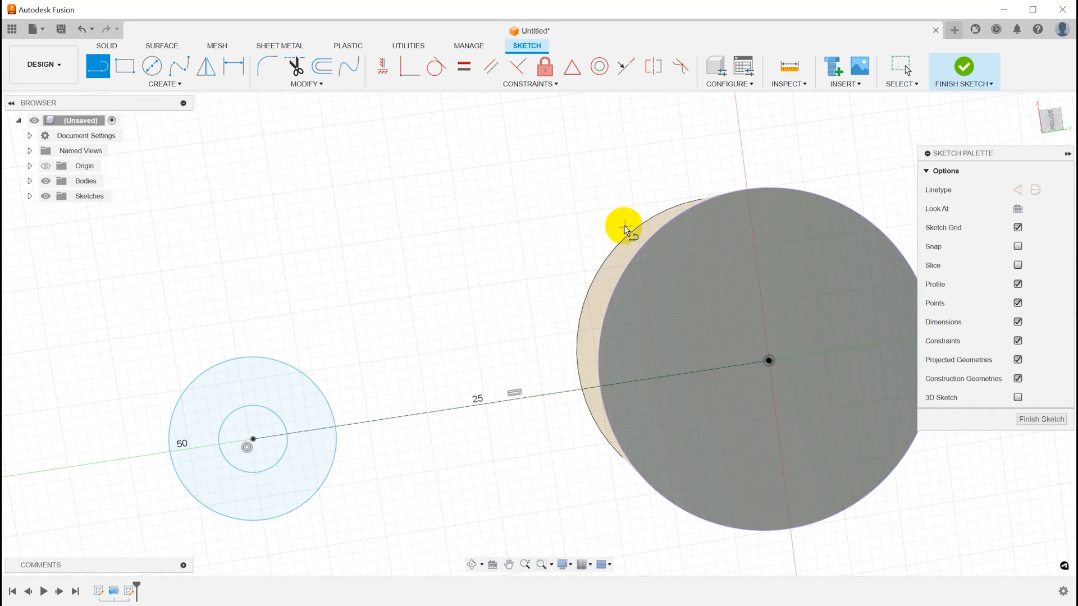
{"action": "mouse_move", "coordinate": [702, 213]}
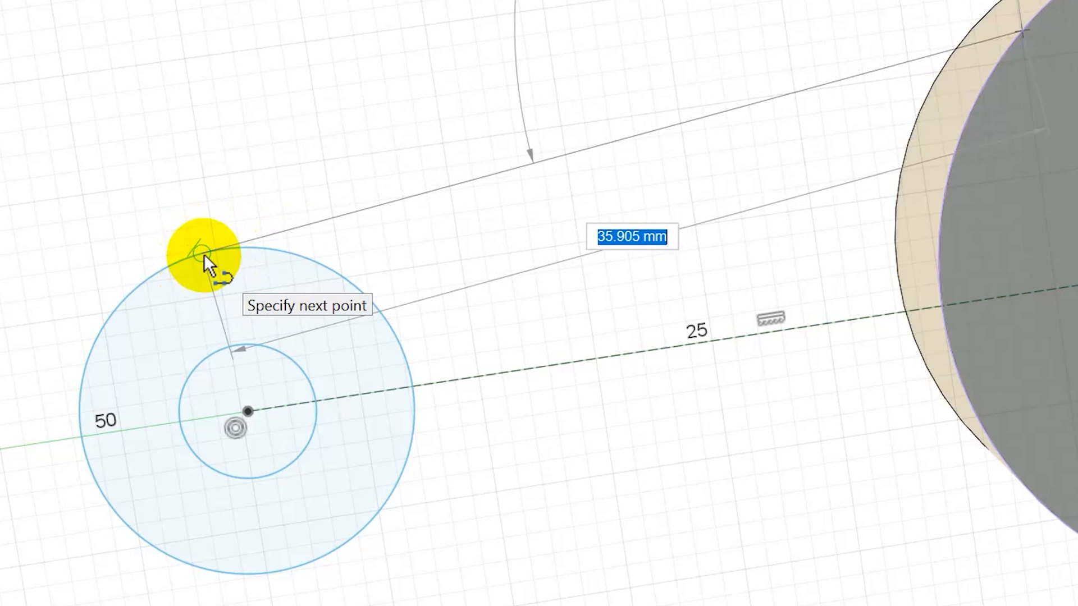
- Join the outer small circle to the base rim with two tangent-constrained lines
{"action": "left_click", "coordinate": [212, 258]}
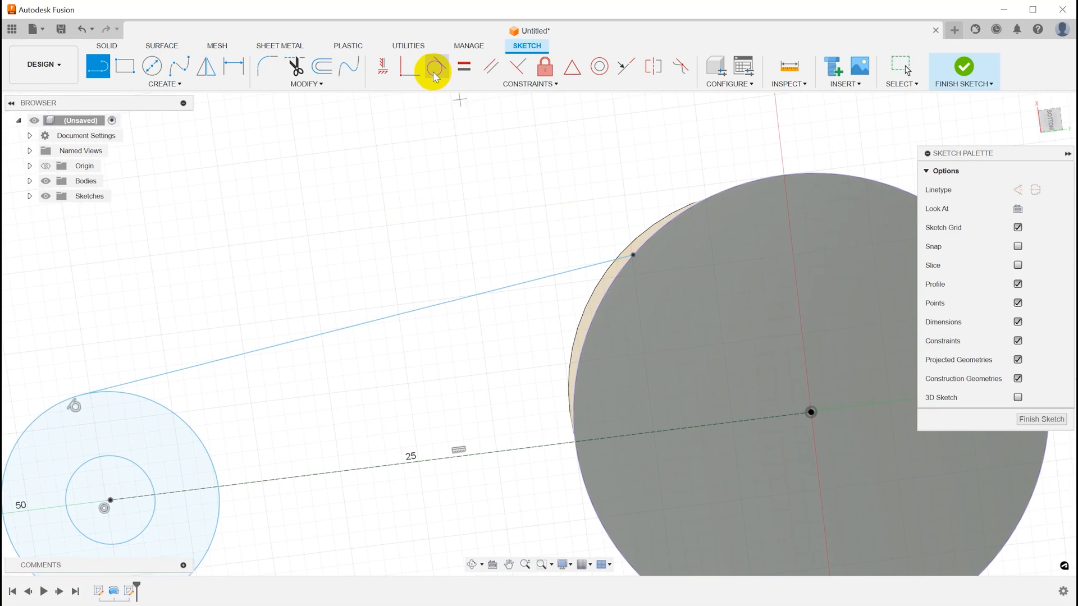
{"action": "left_click", "coordinate": [433, 66]}
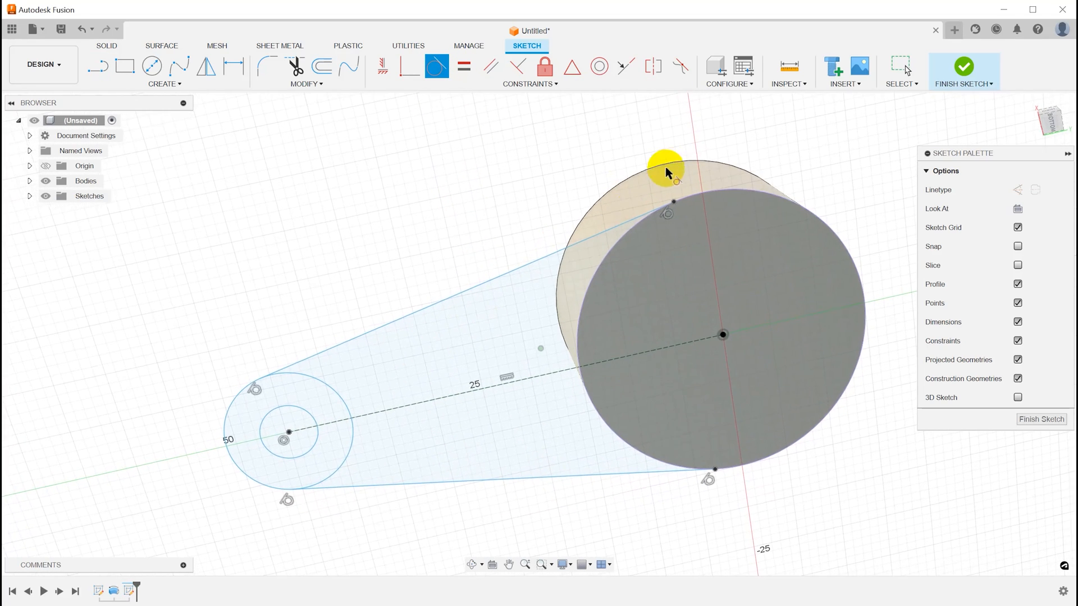
{"action": "left_click_drag", "start_coordinate": [665, 172], "coordinate": [536, 492]}
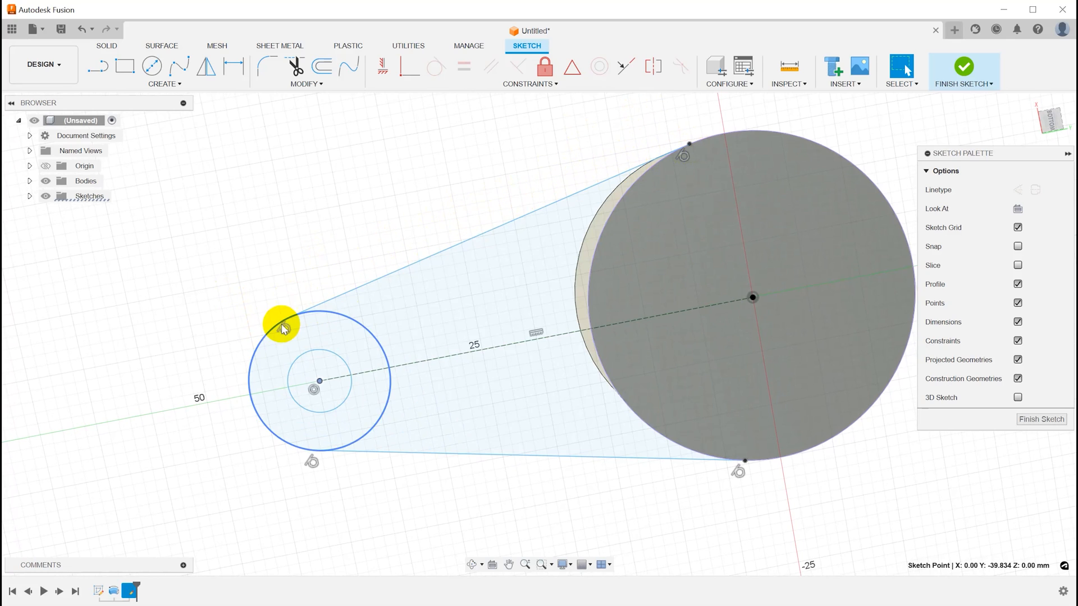
- Delete the tangent connecting lines and redraw a top line from the small circle to the base rim
{"action": "left_click", "coordinate": [288, 337]}
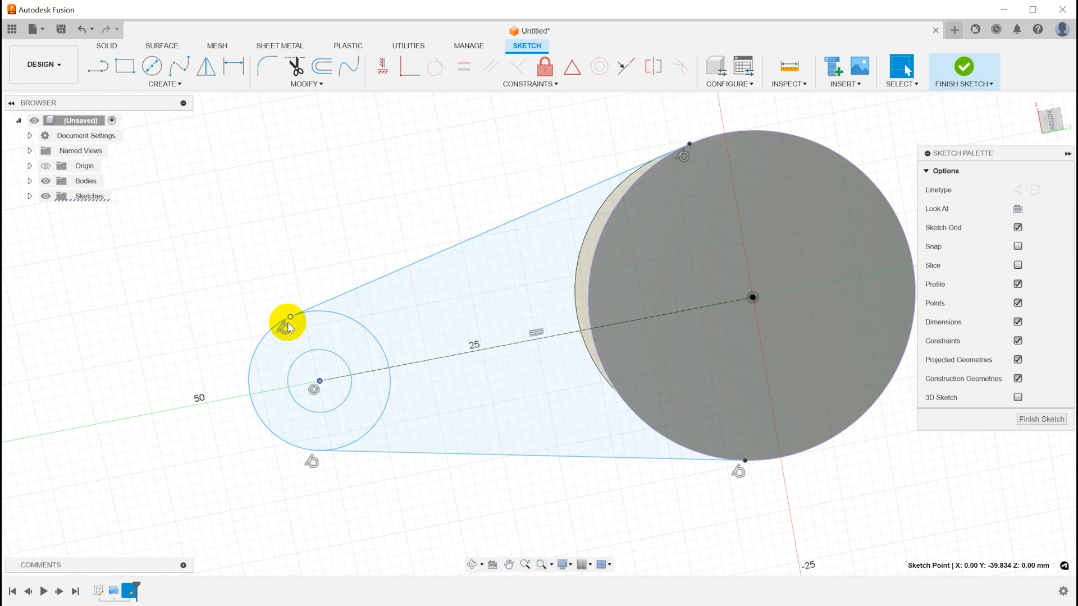
{"action": "mouse_move", "coordinate": [416, 158]}
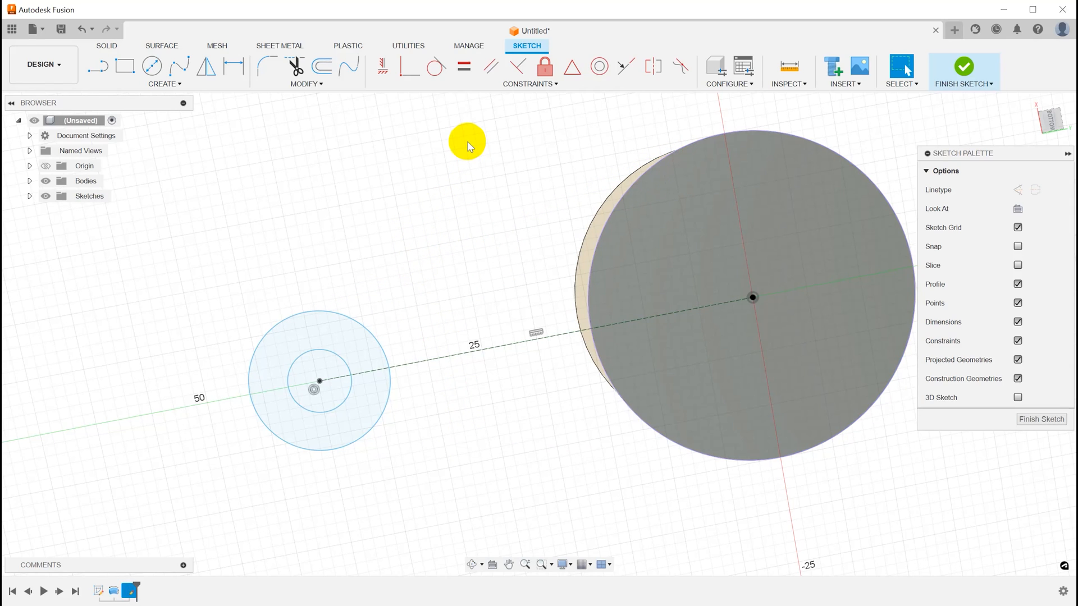
{"action": "mouse_move", "coordinate": [500, 199]}
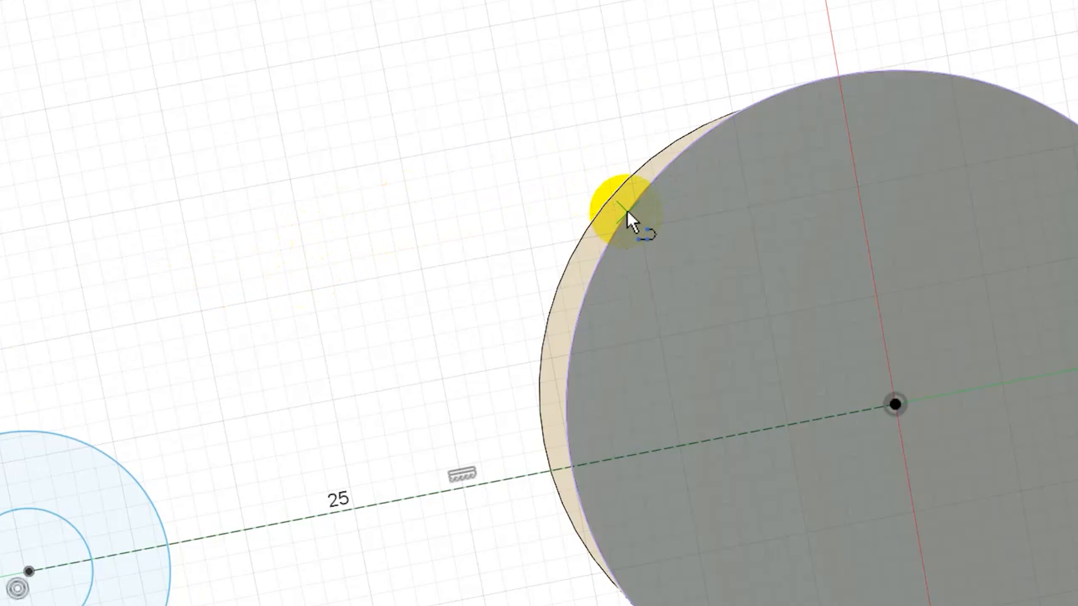
{"action": "left_click", "coordinate": [631, 221]}
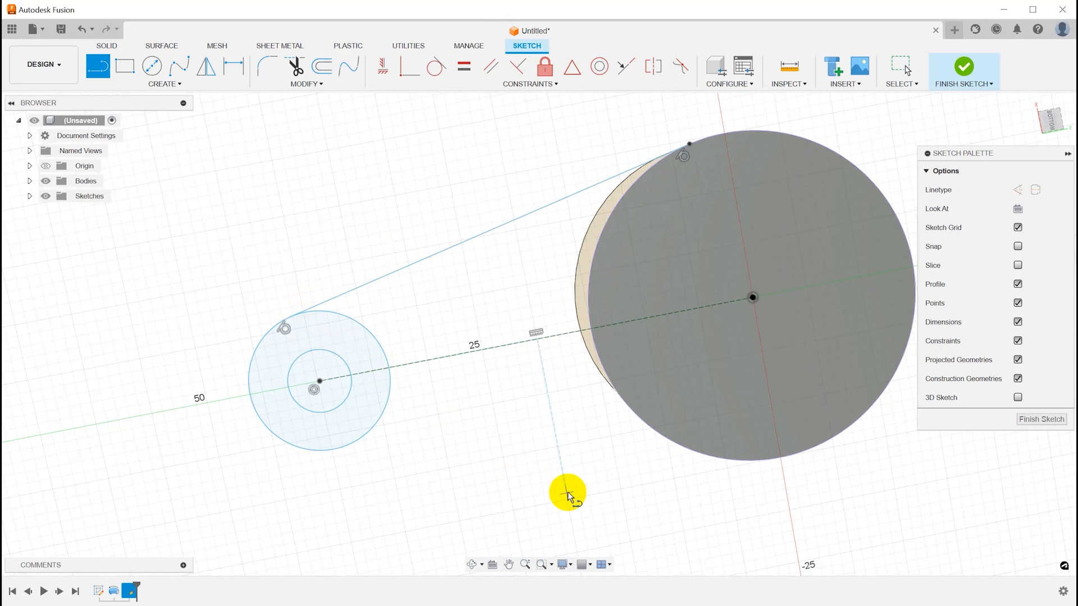
{"action": "mouse_move", "coordinate": [696, 455]}
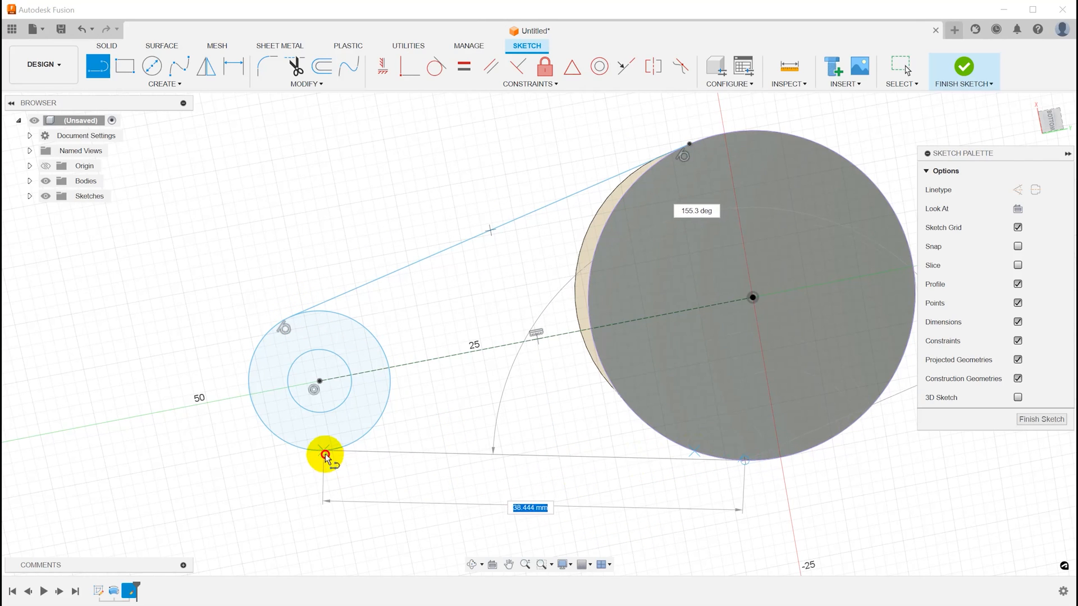
- Draw the bottom line to the cup base, then a new line chain toward the upper left
{"action": "left_click_drag", "start_coordinate": [326, 457], "coordinate": [752, 467]}
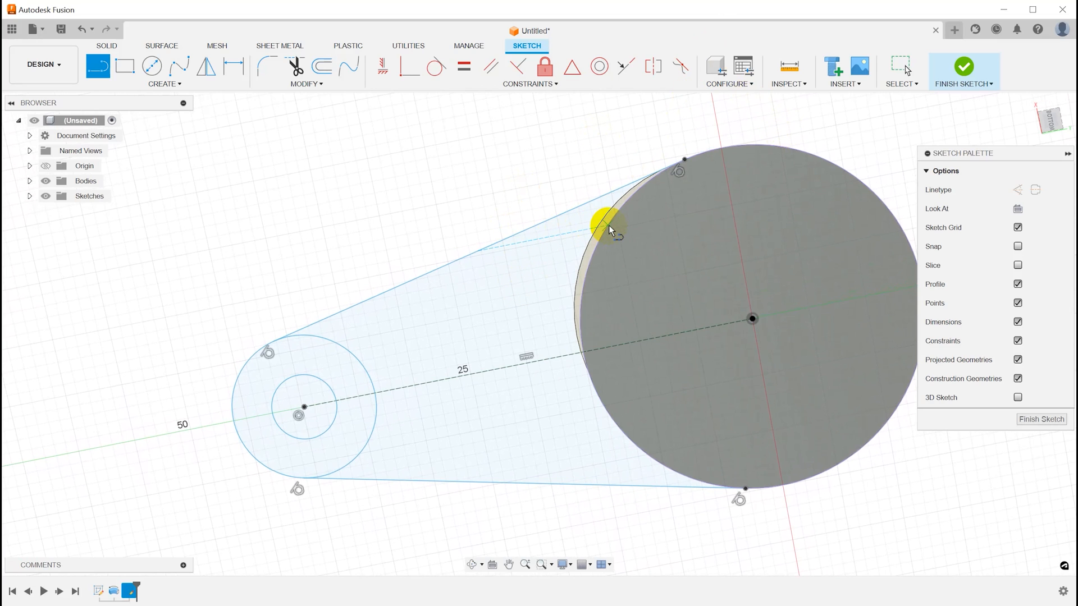
{"action": "left_click_drag", "start_coordinate": [609, 231], "coordinate": [457, 374]}
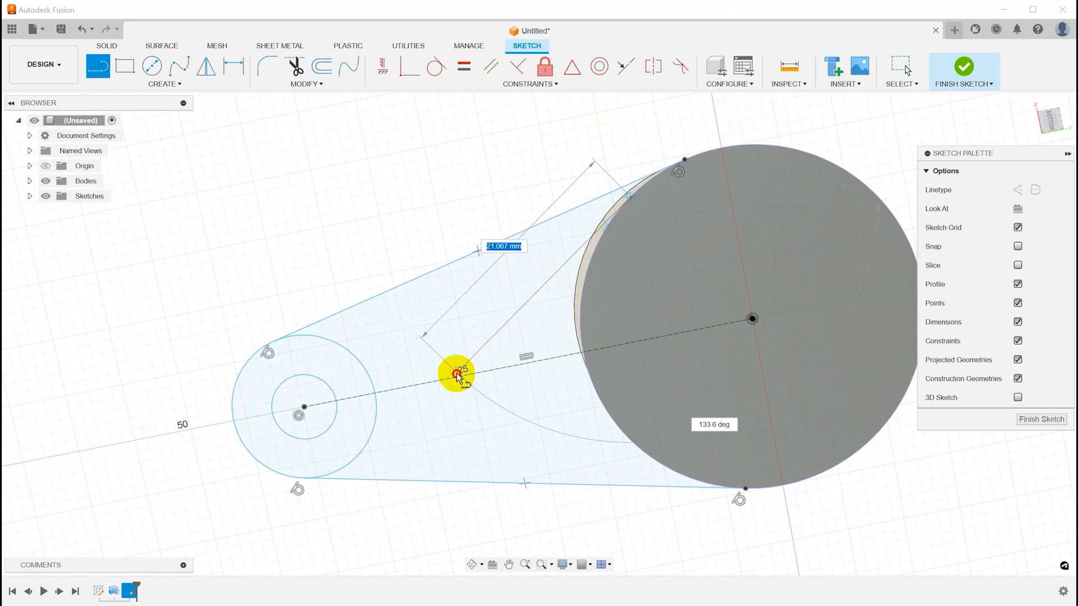
{"action": "left_click_drag", "start_coordinate": [459, 376], "coordinate": [441, 326]}
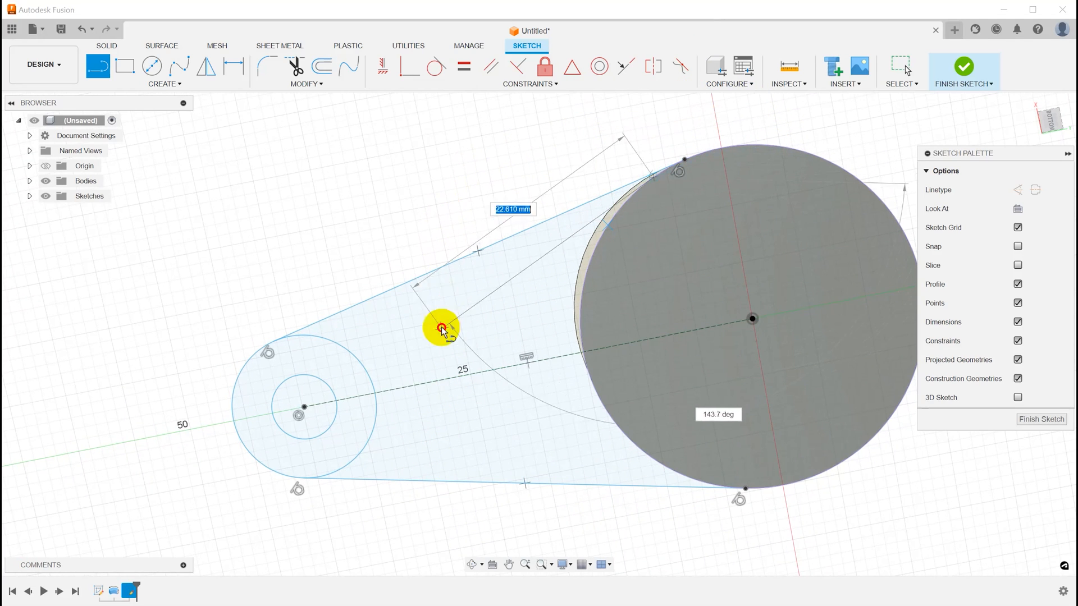
{"action": "left_click_drag", "start_coordinate": [441, 327], "coordinate": [452, 184]}
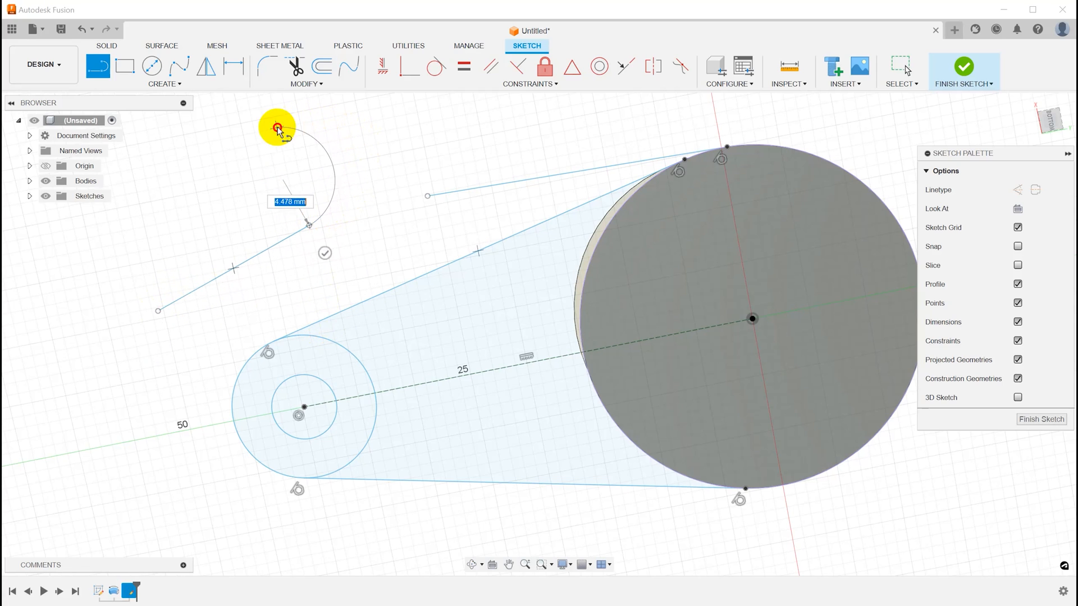
- Add two tangent arcs forming an S-curve, then a straight segment down from the arc
{"action": "left_click_drag", "start_coordinate": [279, 129], "coordinate": [346, 288]}
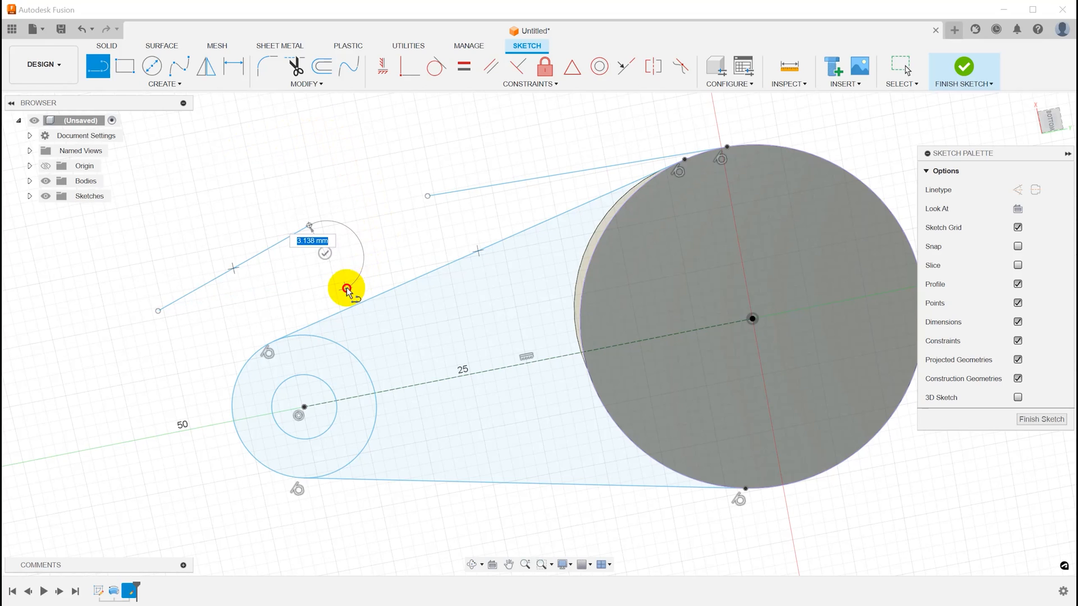
{"action": "left_click_drag", "start_coordinate": [346, 288], "coordinate": [296, 165]}
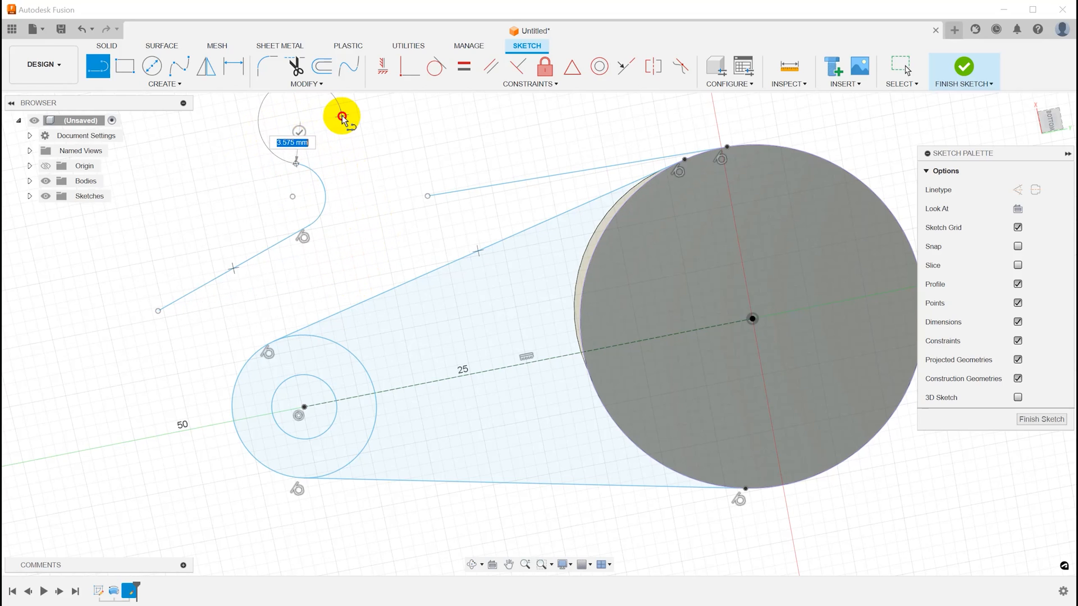
{"action": "left_click_drag", "start_coordinate": [342, 116], "coordinate": [337, 270]}
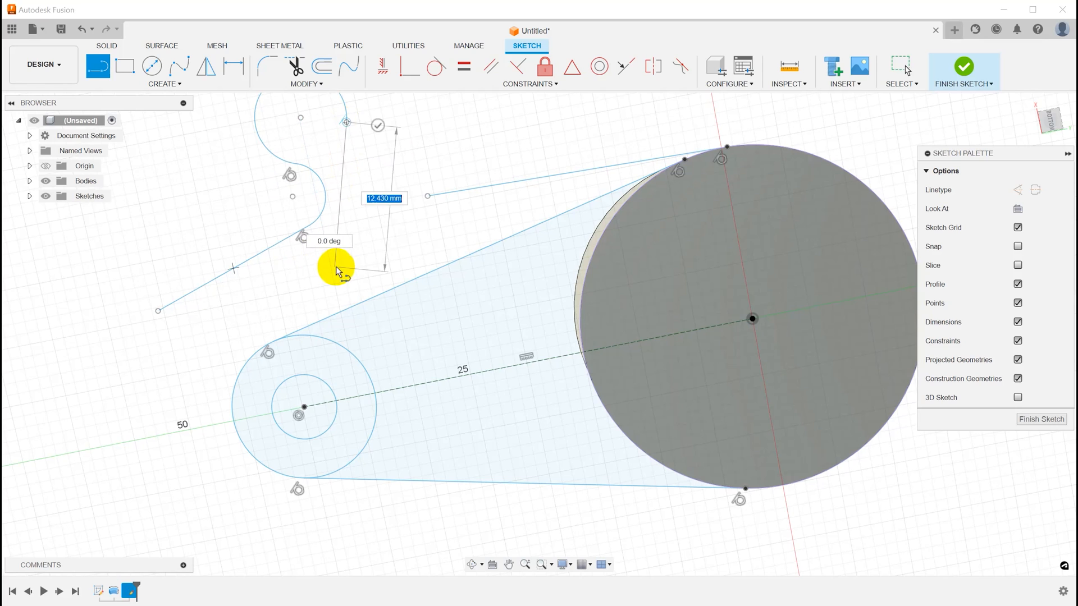